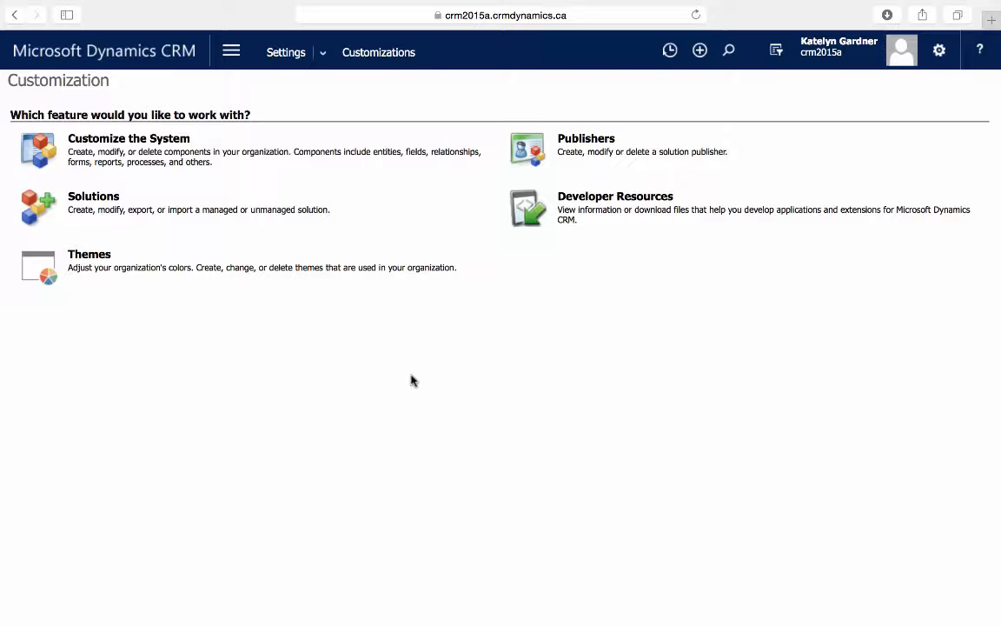
Open Customize the System and show the Default Solution's dashboard components
{"action": "left_click", "coordinate": [128, 138]}
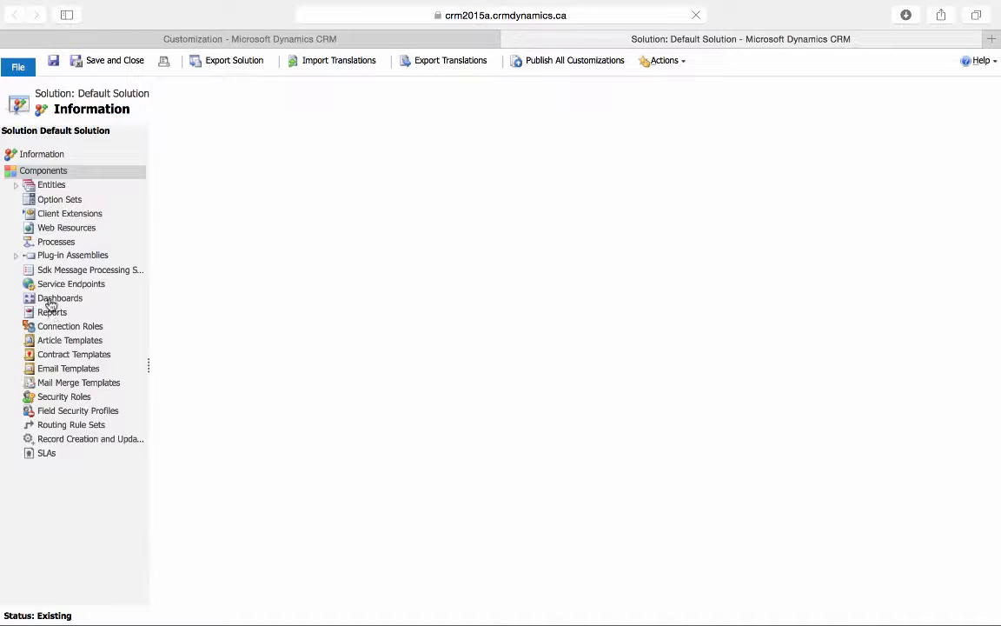
{"action": "left_click", "coordinate": [60, 297]}
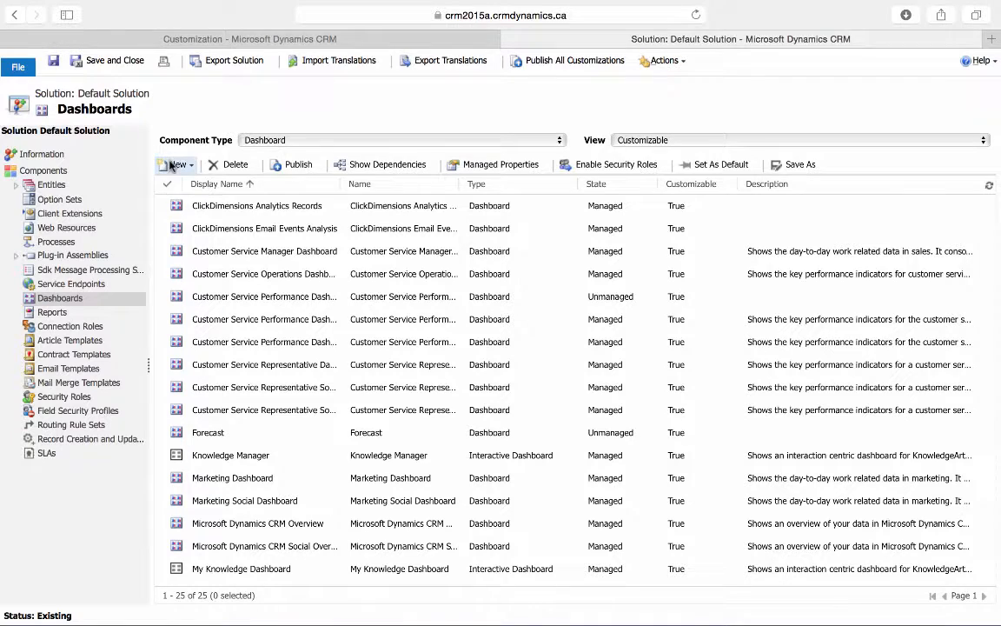
Create a new dashboard using the 3-Column Regular Dashboard layout
{"action": "left_click", "coordinate": [176, 165]}
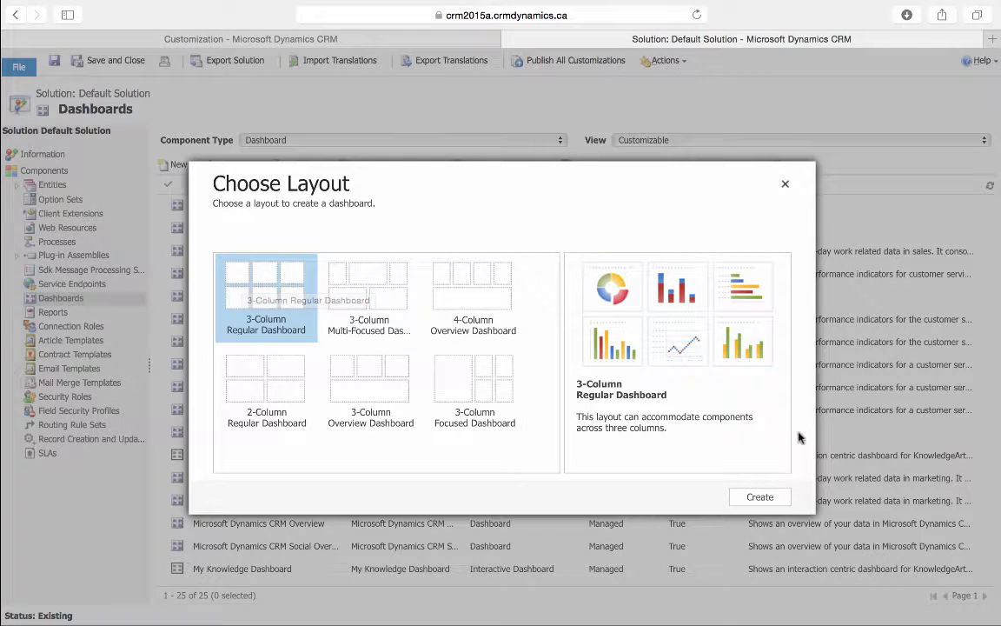
{"action": "left_click", "coordinate": [758, 497]}
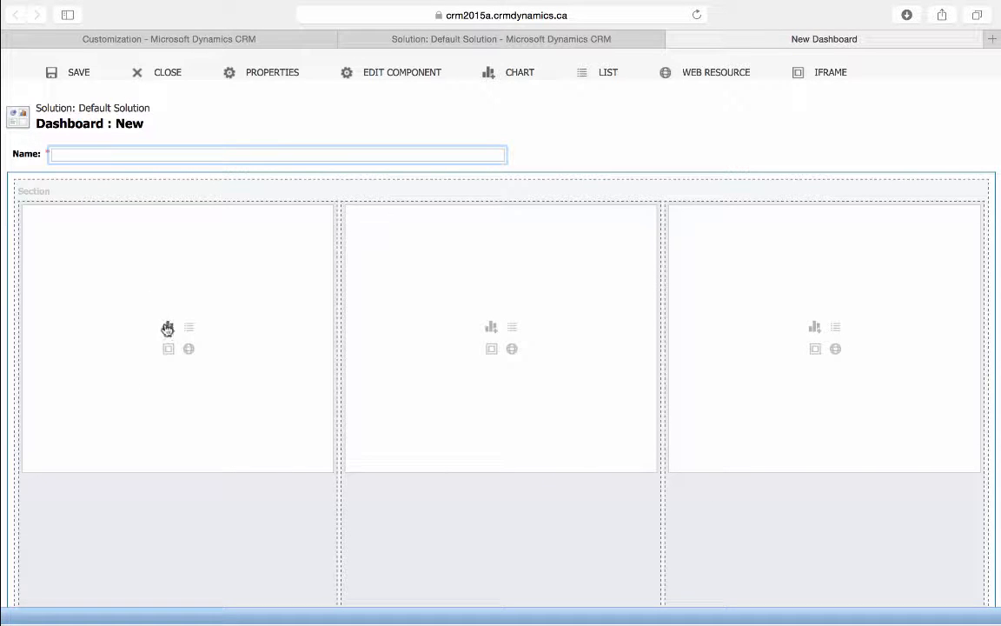
Add the Claim 'Amount by Name' pie chart to the first column
{"action": "left_click", "coordinate": [491, 326]}
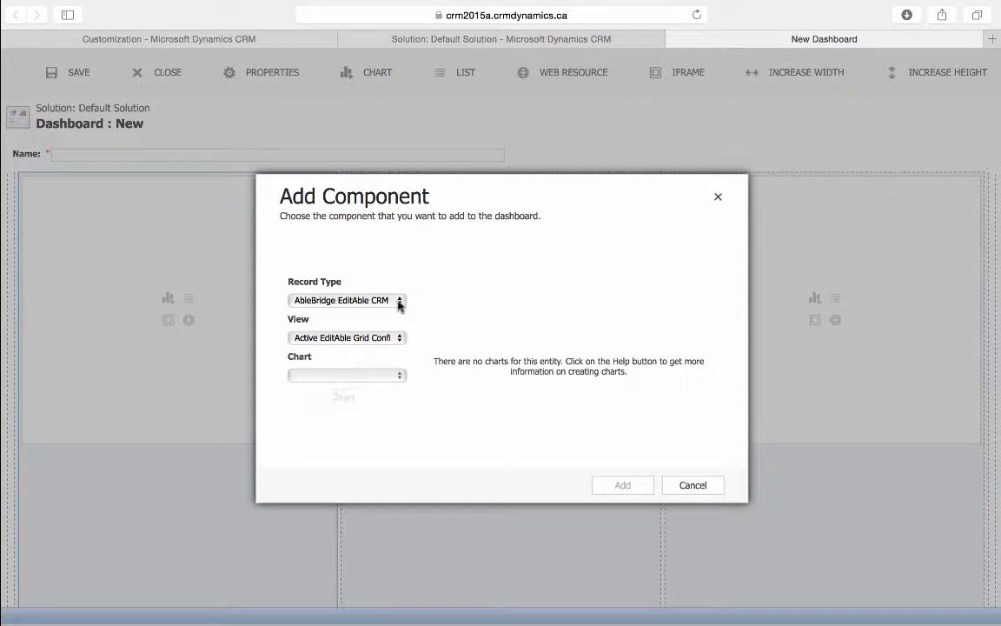
{"action": "left_click", "coordinate": [399, 300]}
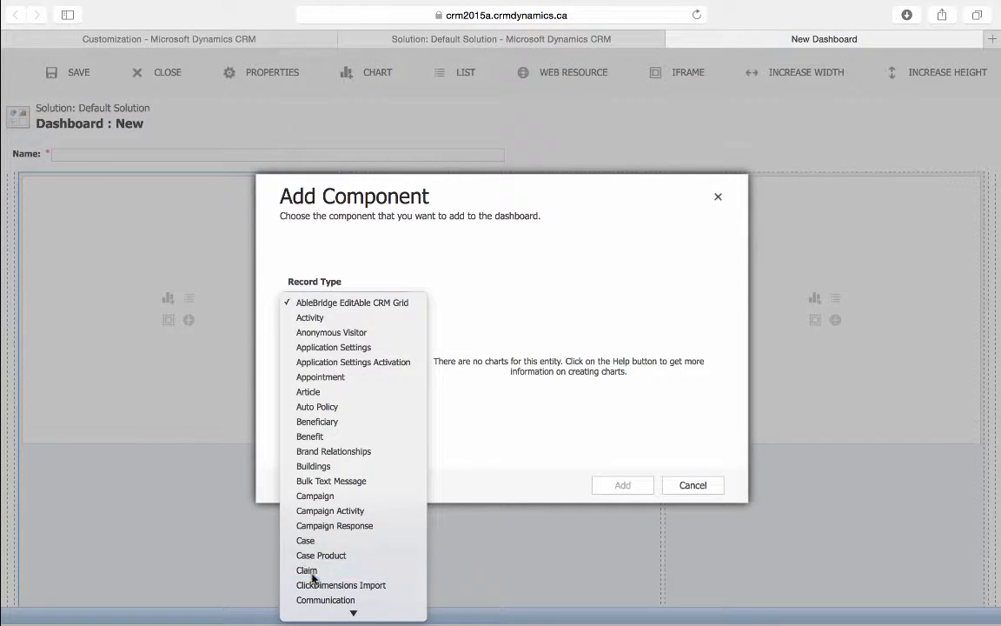
{"action": "left_click", "coordinate": [306, 569]}
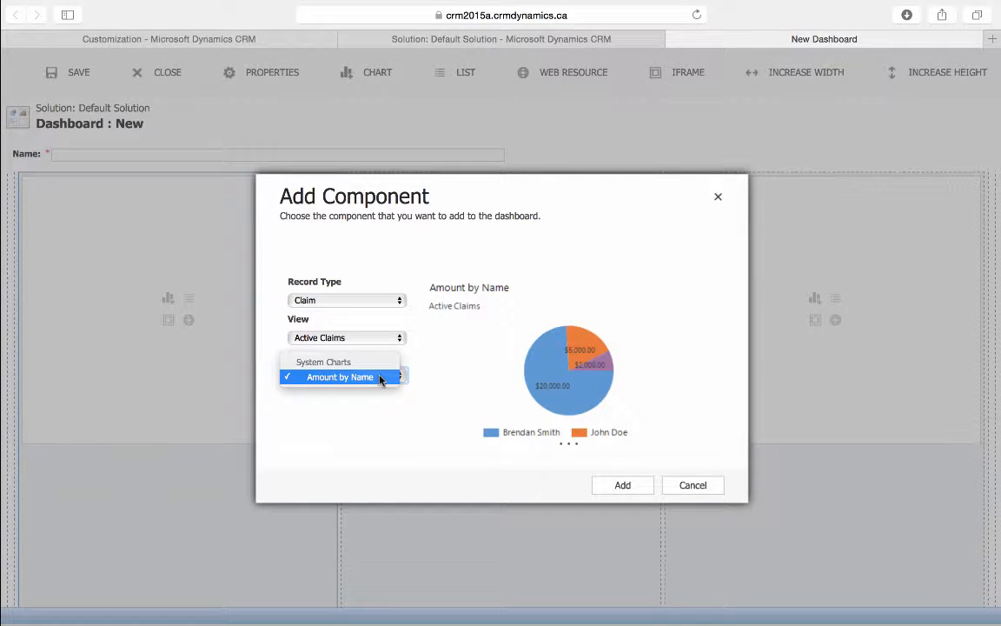
{"action": "left_click", "coordinate": [339, 377]}
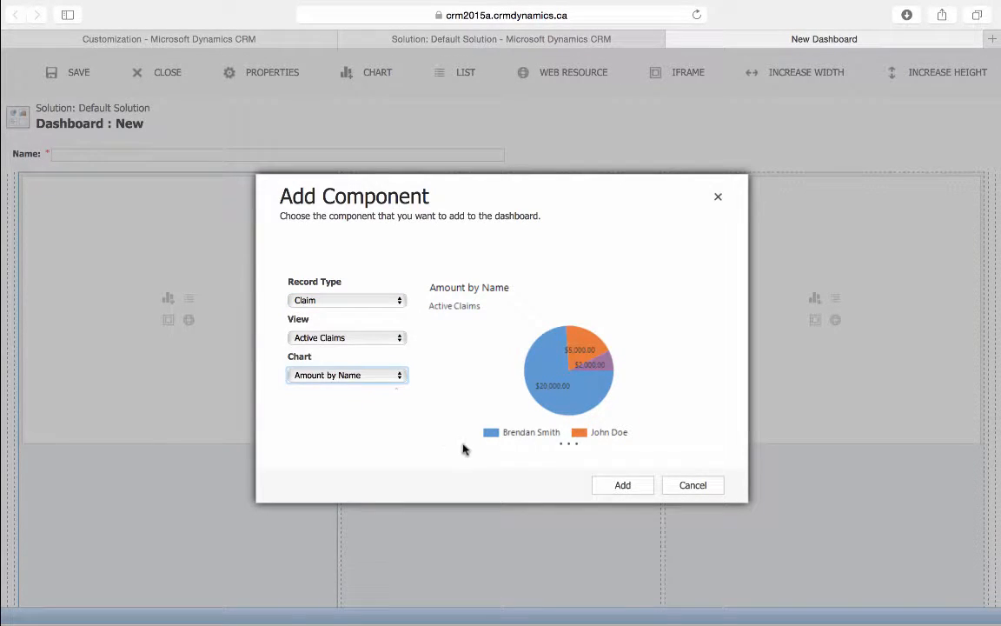
{"action": "left_click", "coordinate": [622, 485]}
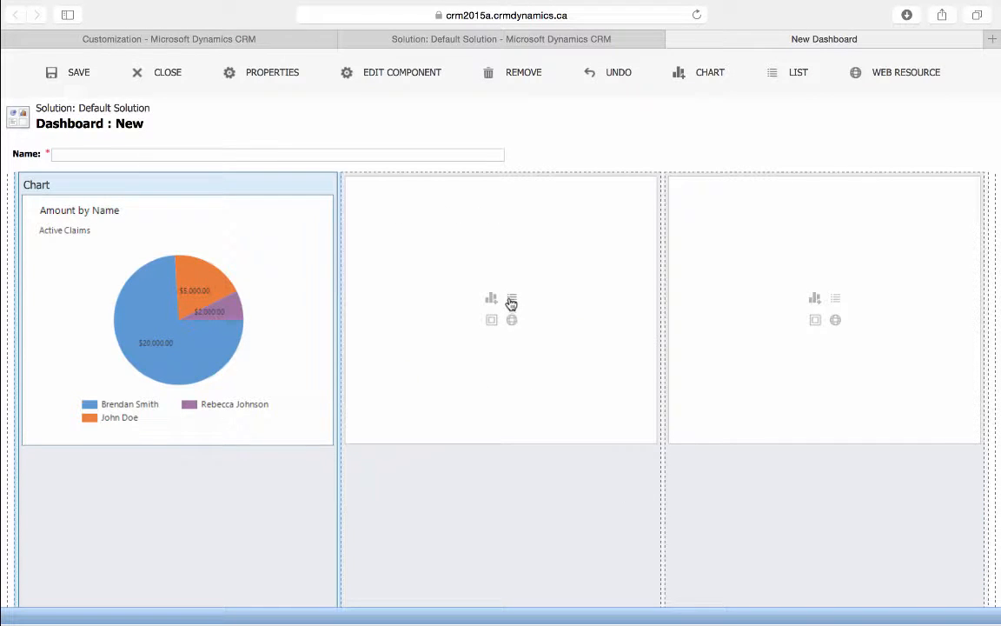
Add an Activities list with the All Activities view to the middle column
{"action": "left_click", "coordinate": [511, 298]}
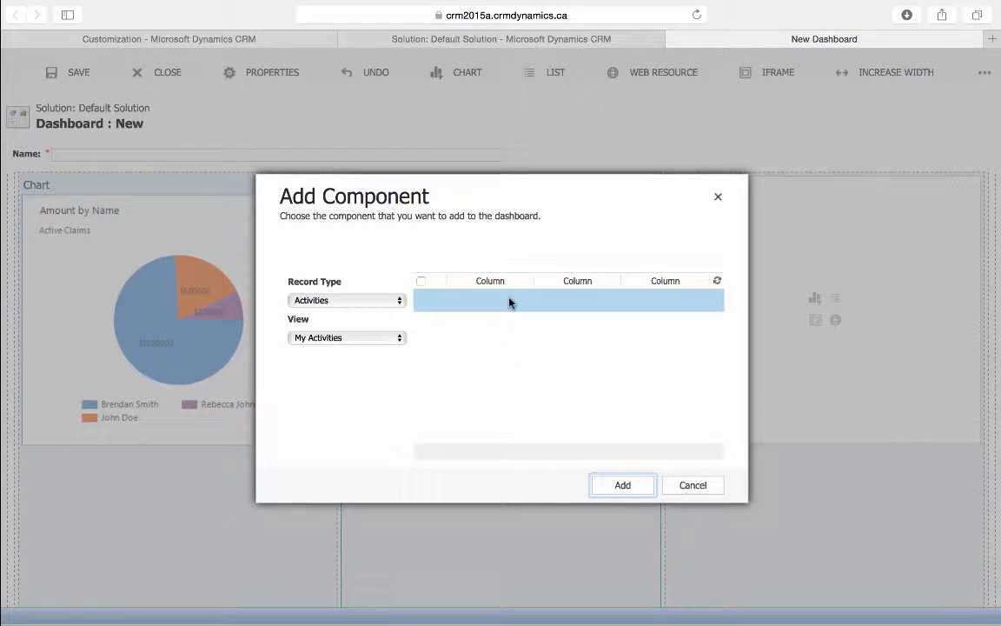
{"action": "mouse_move", "coordinate": [389, 334]}
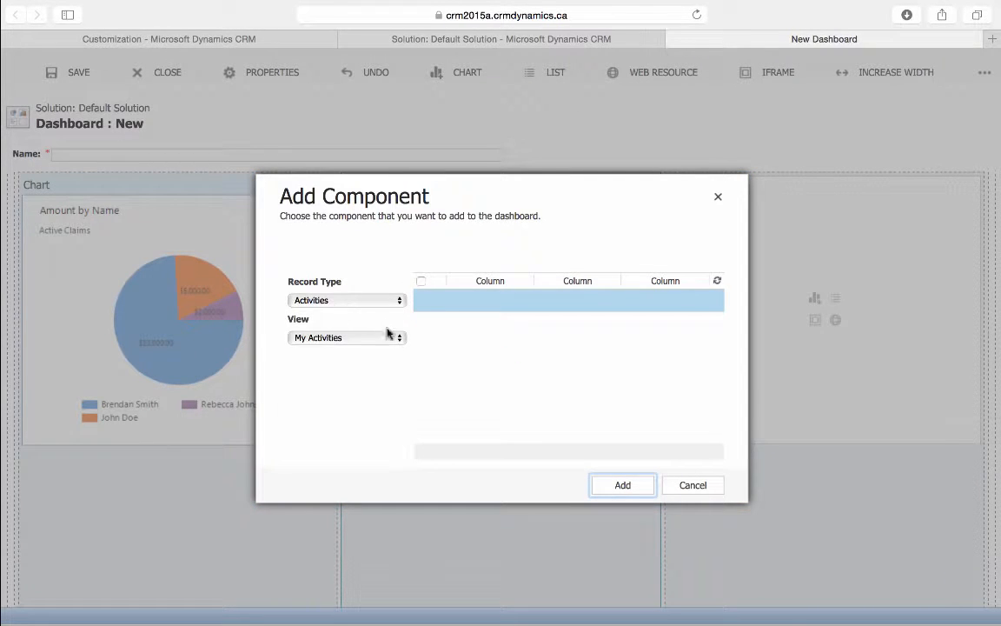
{"action": "left_click", "coordinate": [345, 337]}
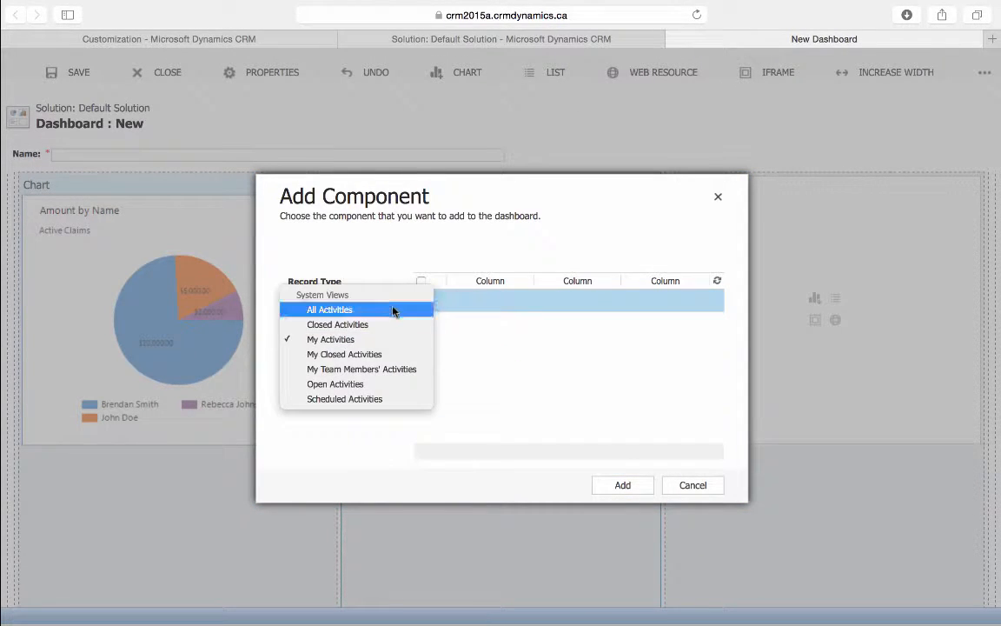
{"action": "left_click", "coordinate": [330, 309]}
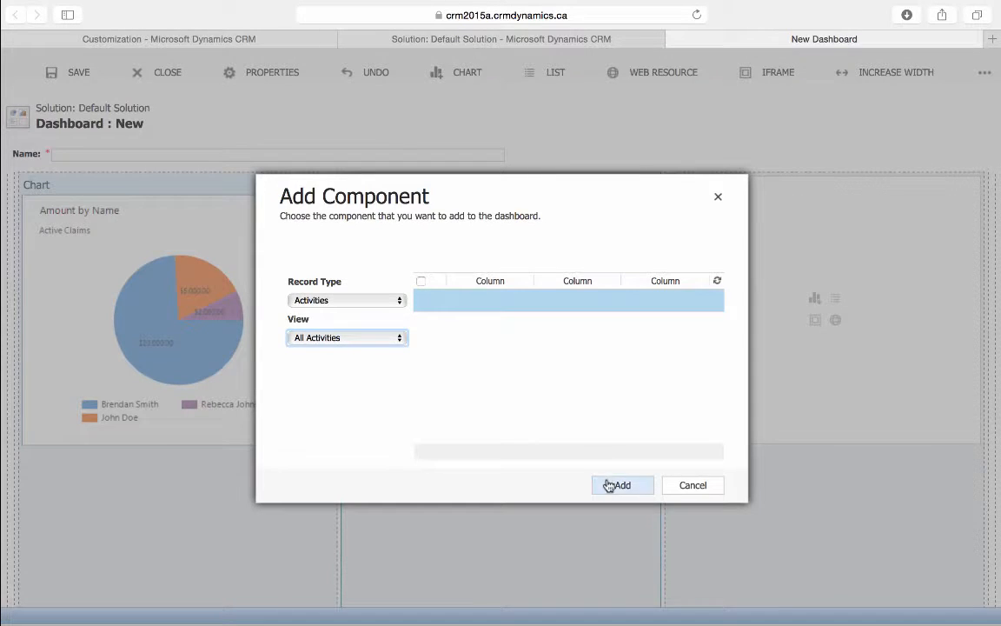
{"action": "left_click", "coordinate": [621, 485]}
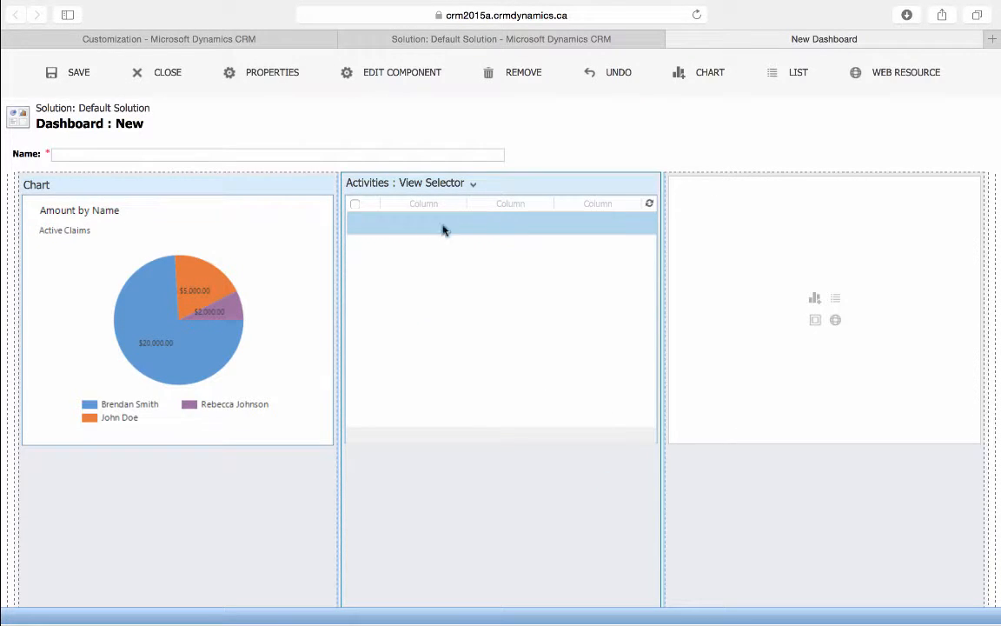
{"action": "mouse_move", "coordinate": [438, 398]}
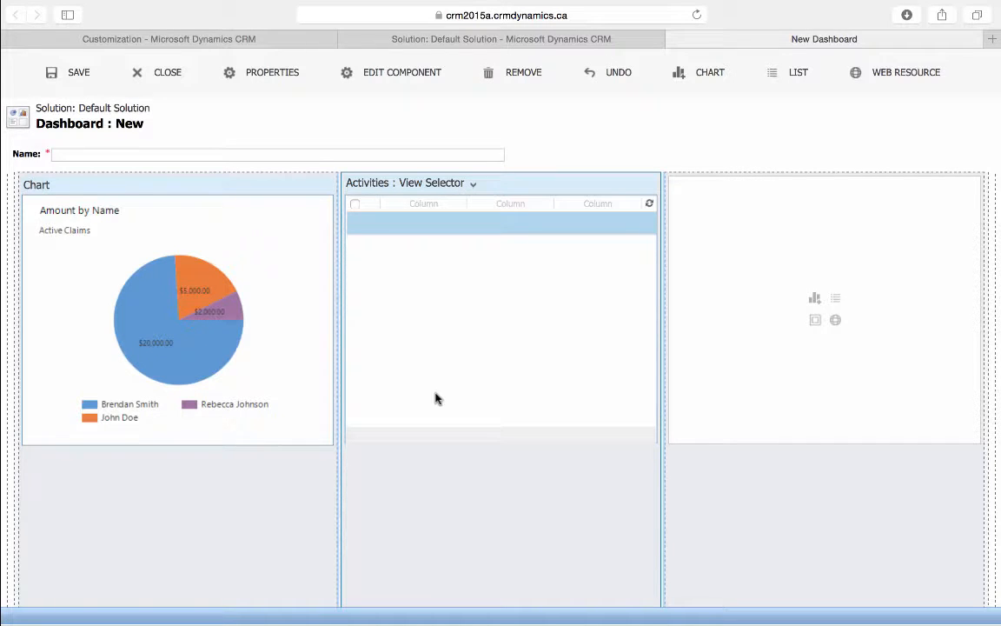
{"action": "mouse_move", "coordinate": [839, 336]}
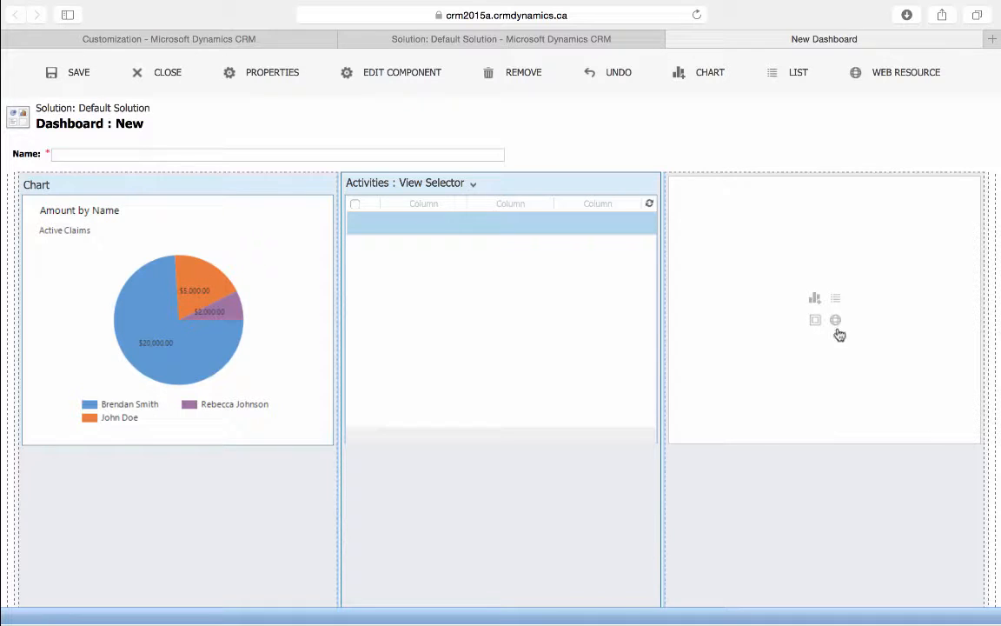
Add the new_crmdynamicslogo web resource to the third column via the record lookup
{"action": "left_click", "coordinate": [836, 320]}
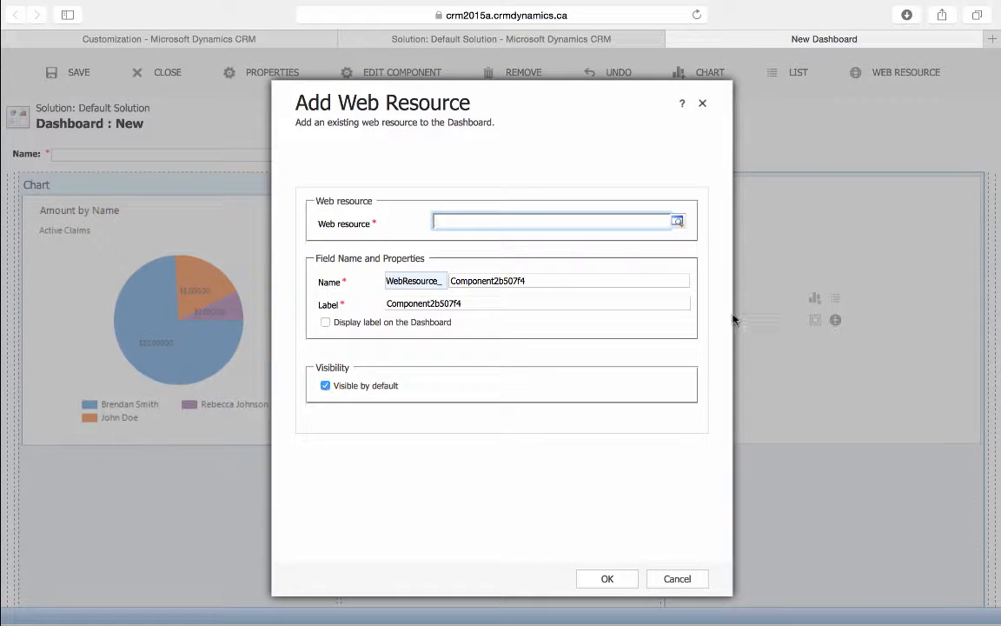
{"action": "left_click", "coordinate": [677, 220]}
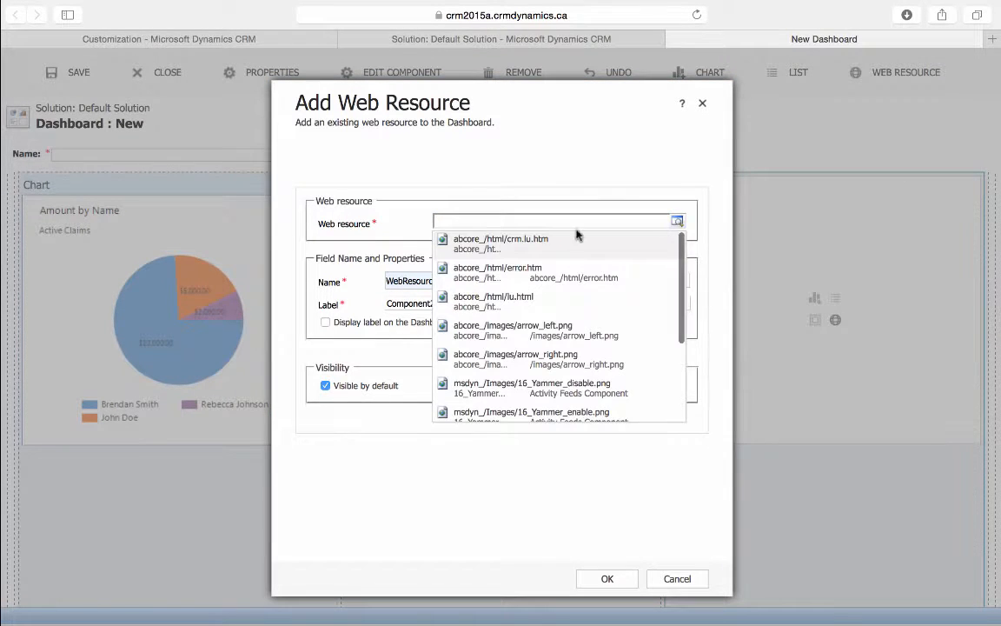
{"action": "scroll", "scroll_direction": "down", "scroll_amount": 3}
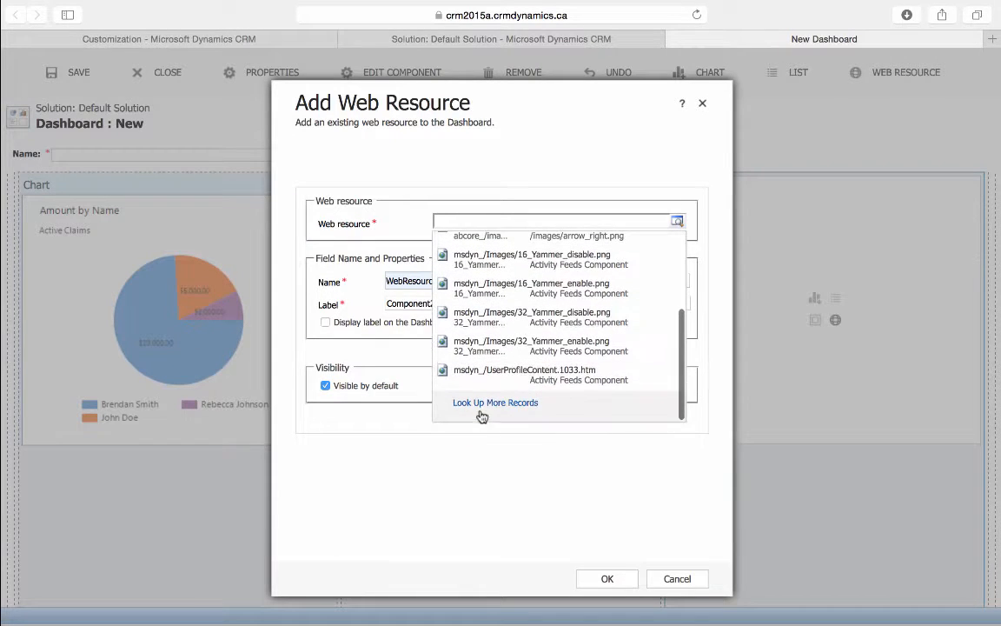
{"action": "left_click", "coordinate": [495, 403]}
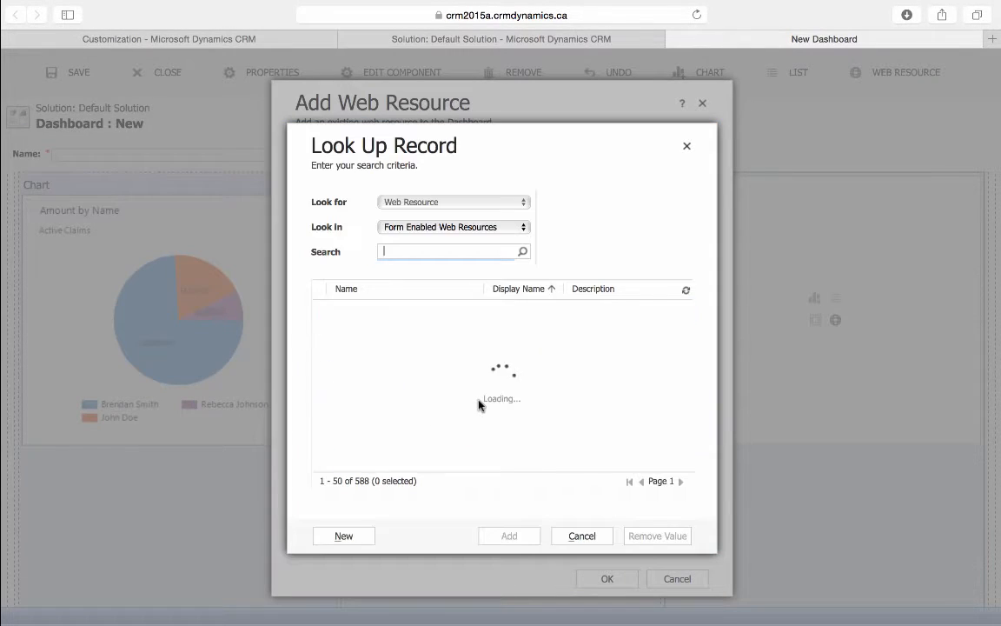
{"action": "type", "text": "*"}
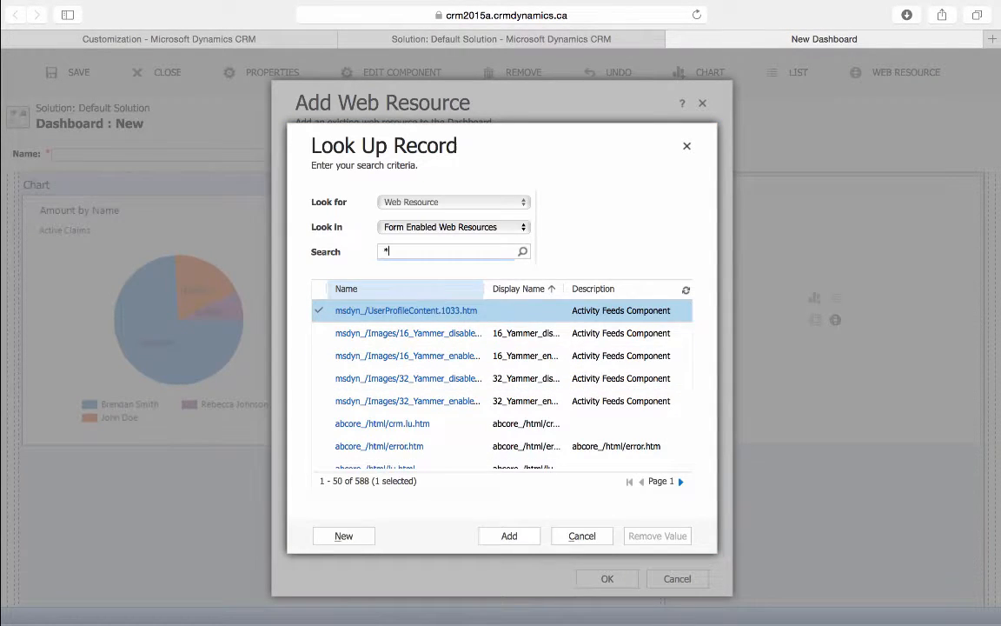
{"action": "type", "text": "crmdynamicslogo"}
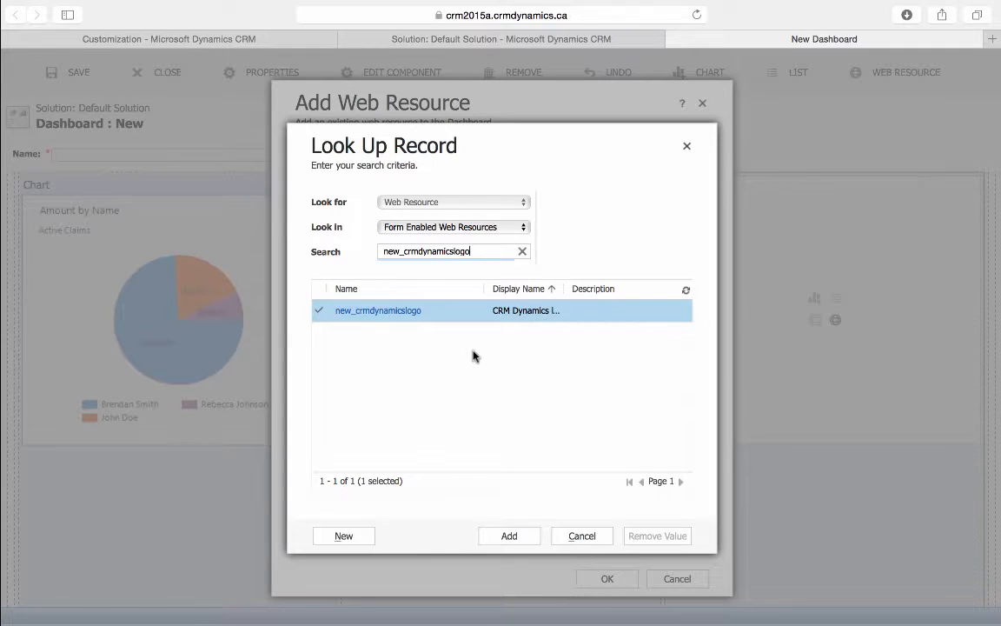
{"action": "left_click", "coordinate": [508, 535]}
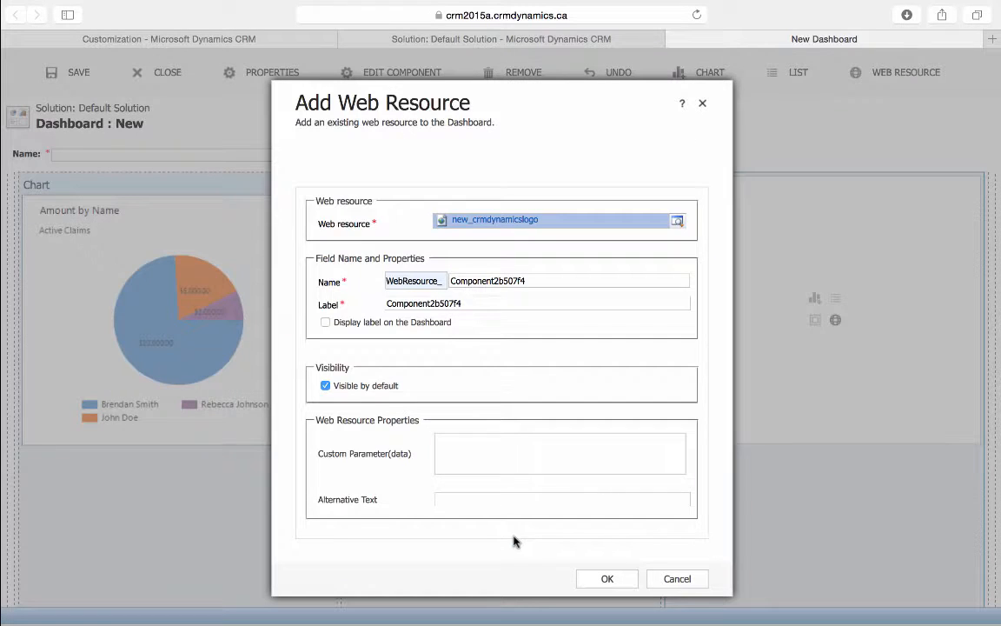
{"action": "mouse_move", "coordinate": [607, 579]}
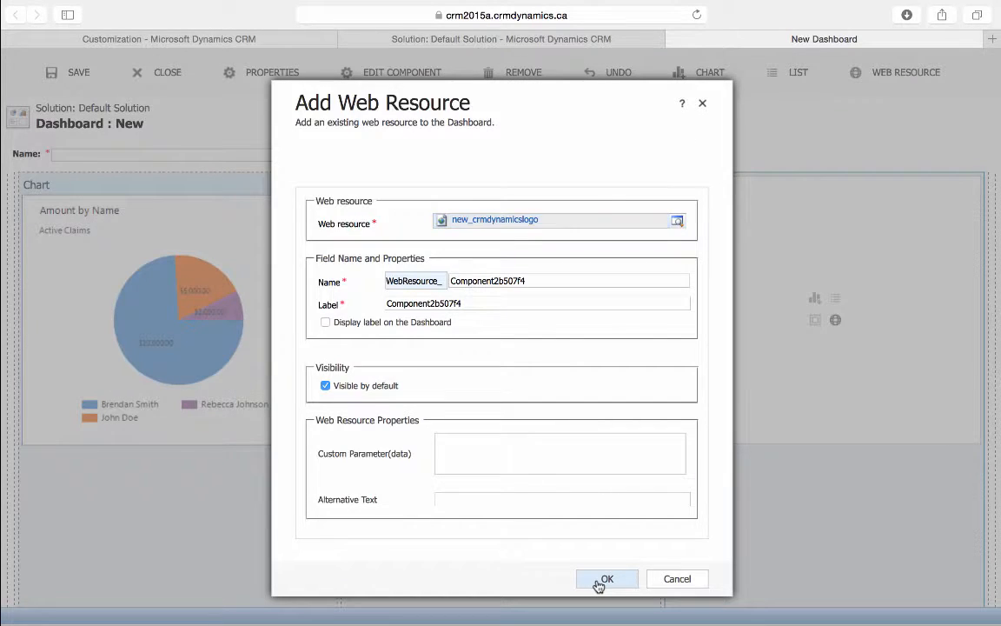
{"action": "left_click", "coordinate": [607, 579]}
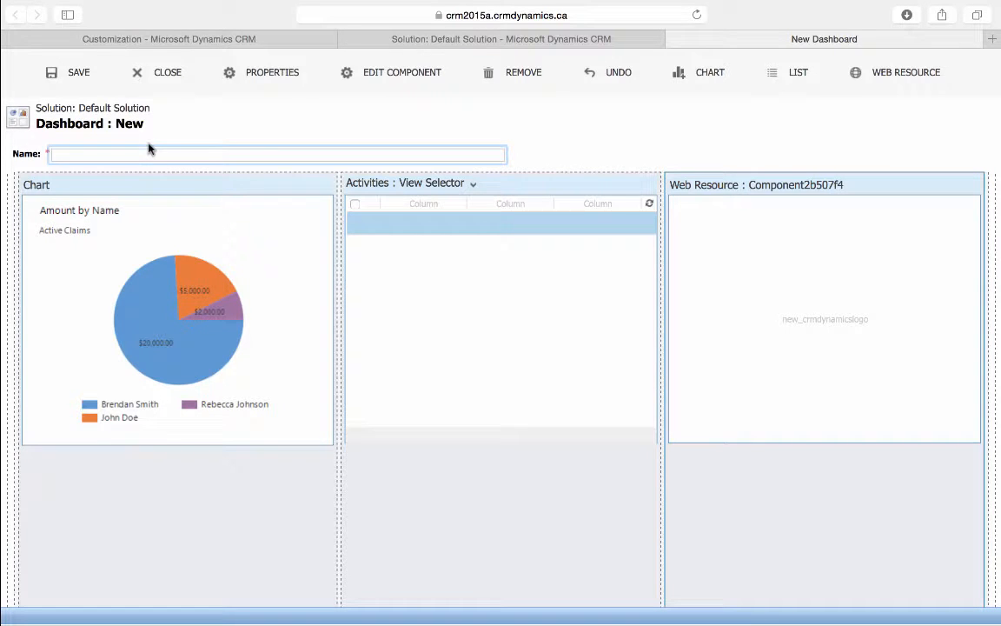
Name the dashboard 'Dashboard Testing' and close the editor
{"action": "type", "text": "Dashboard T"}
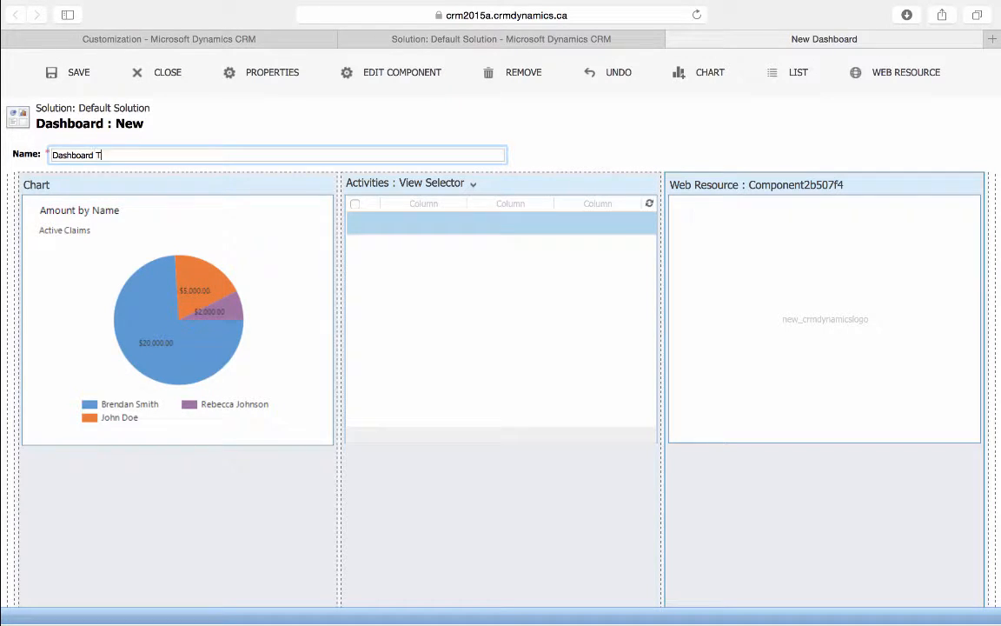
{"action": "type", "text": "esting"}
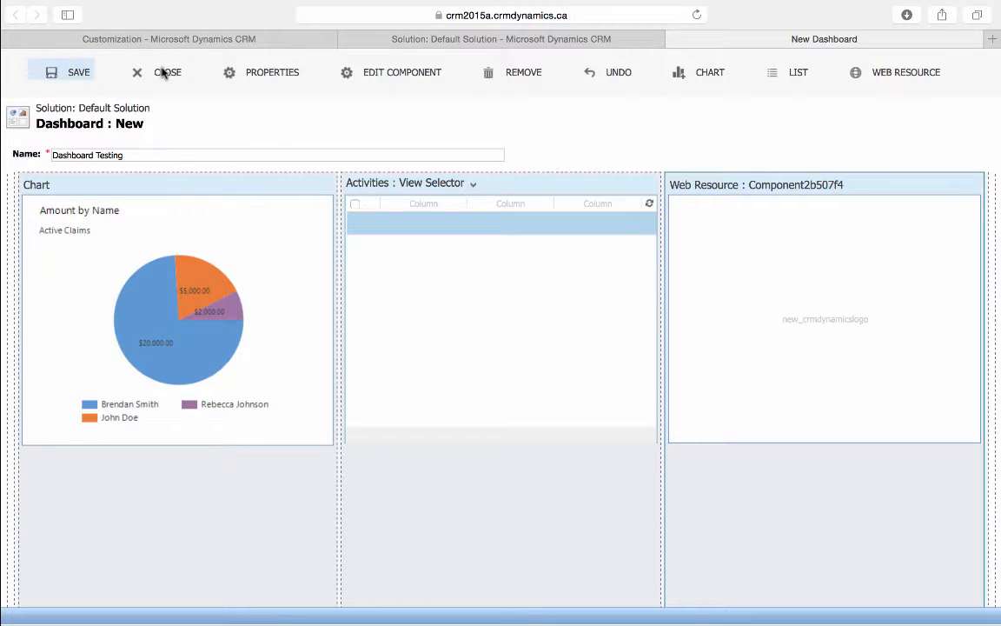
{"action": "left_click", "coordinate": [167, 72]}
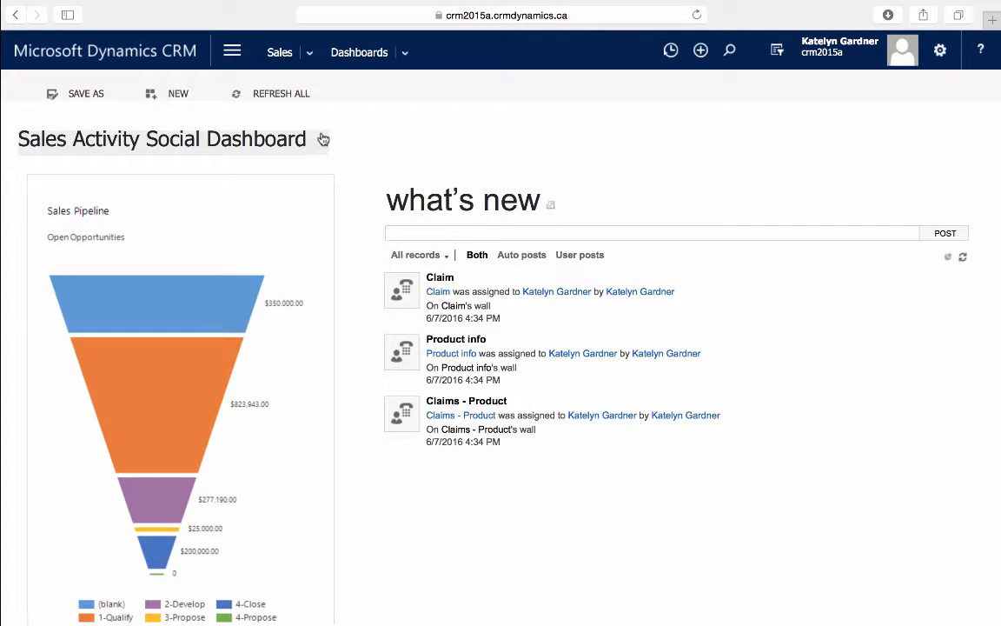
Switch to Dashboard Testing from the dashboard title dropdown
{"action": "left_click", "coordinate": [322, 139]}
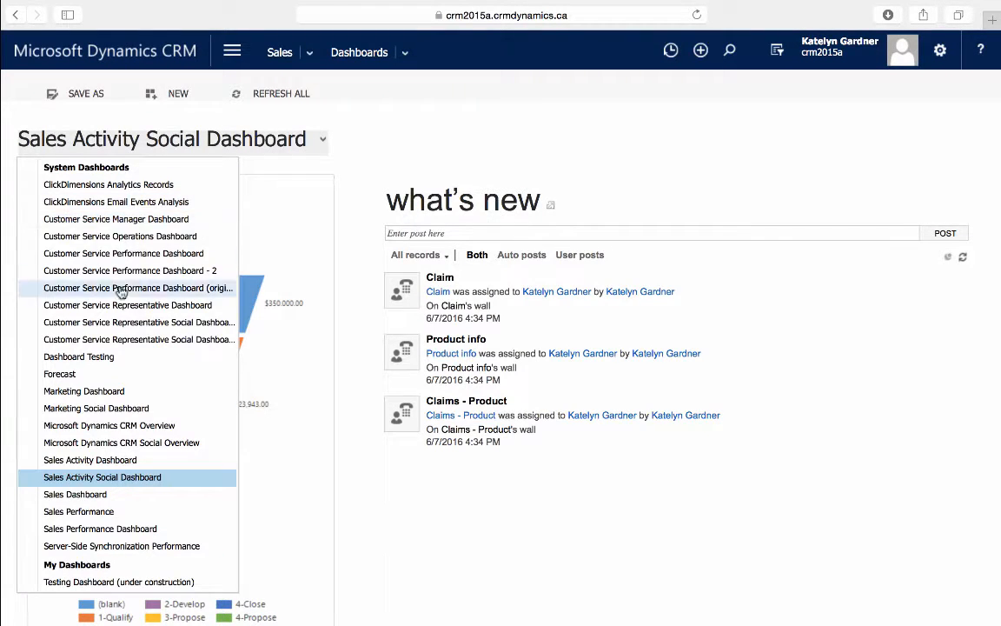
{"action": "left_click", "coordinate": [78, 356]}
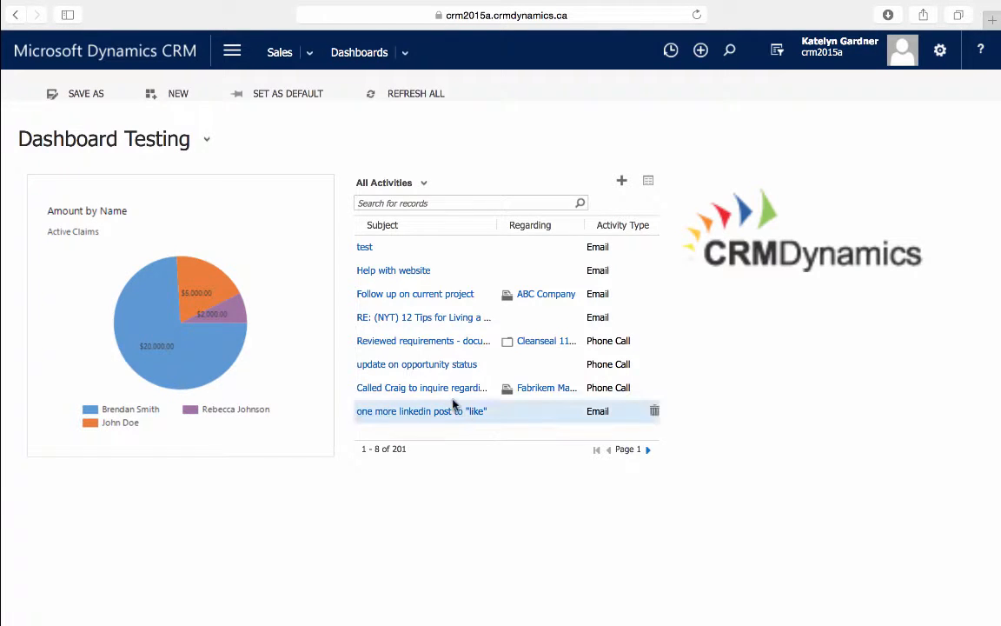
{"action": "mouse_move", "coordinate": [695, 236]}
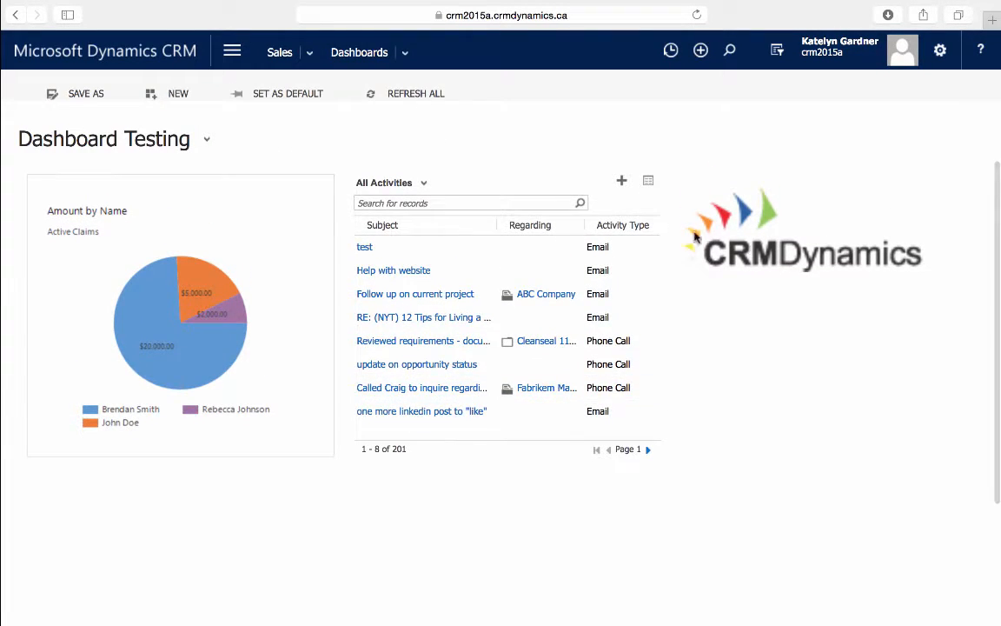
{"action": "mouse_move", "coordinate": [682, 135]}
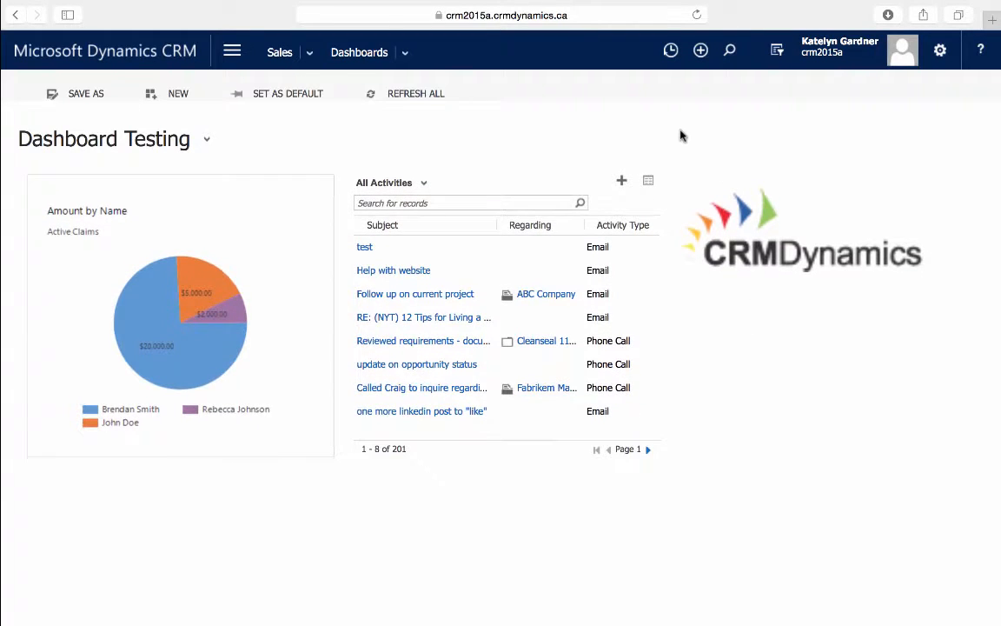
{"action": "mouse_move", "coordinate": [356, 127]}
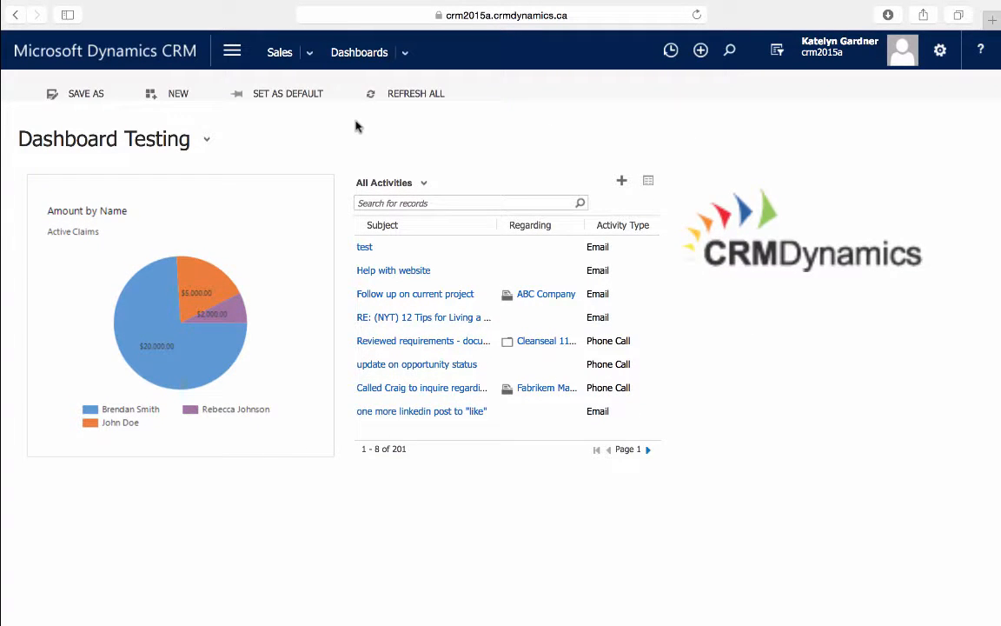